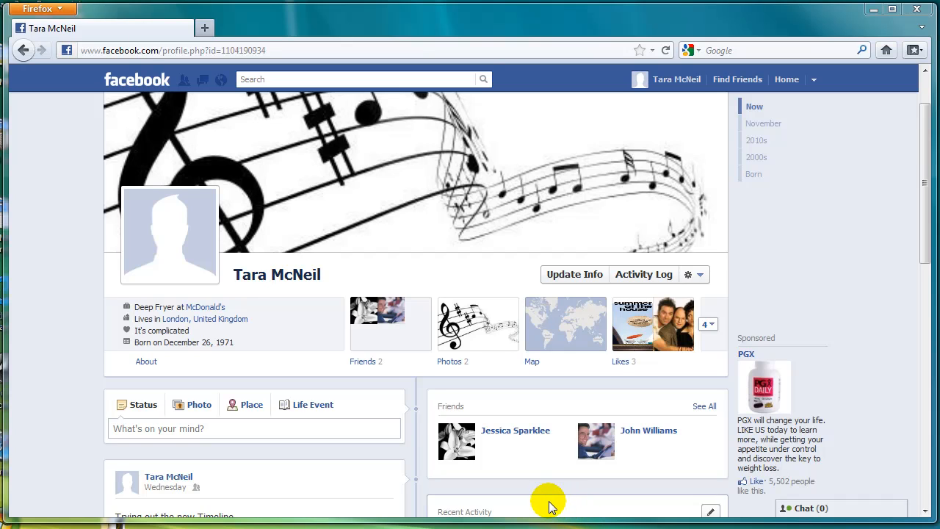
mouse_move(539, 492)
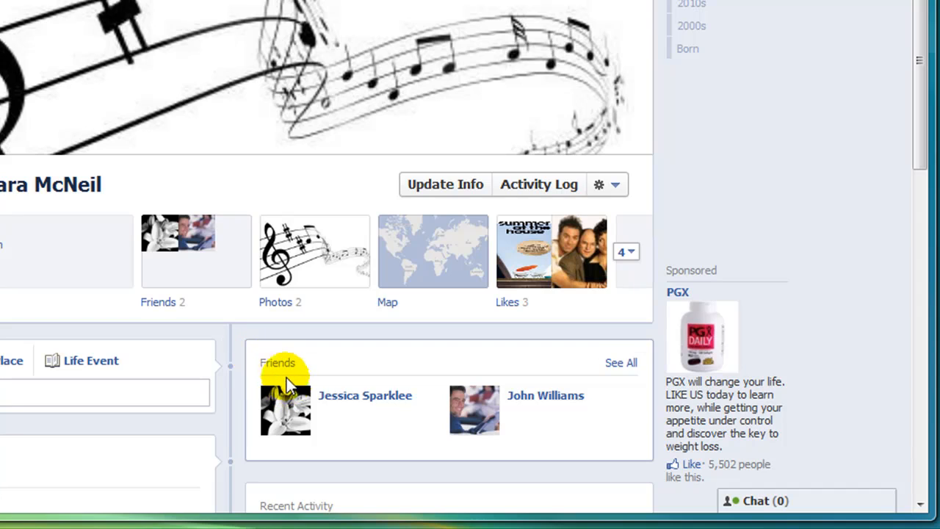
mouse_move(289, 386)
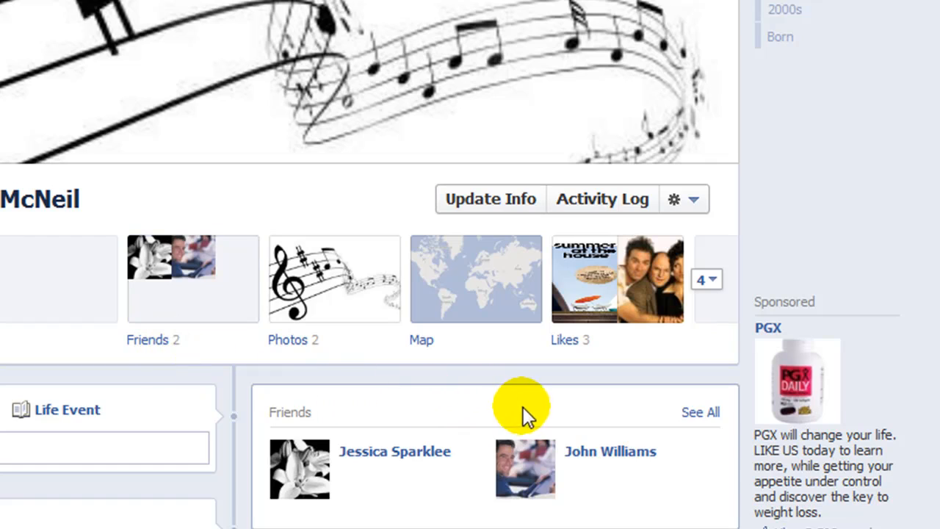
mouse_move(701, 413)
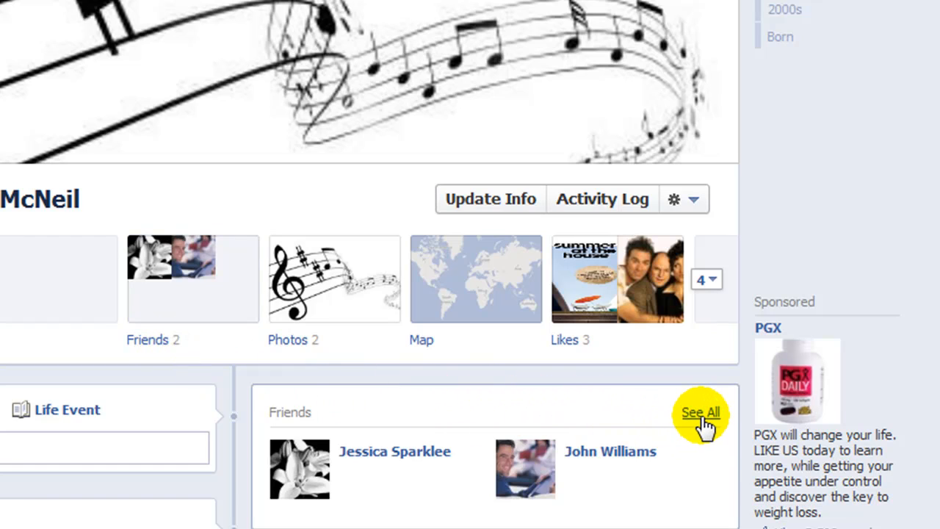
left_click(701, 412)
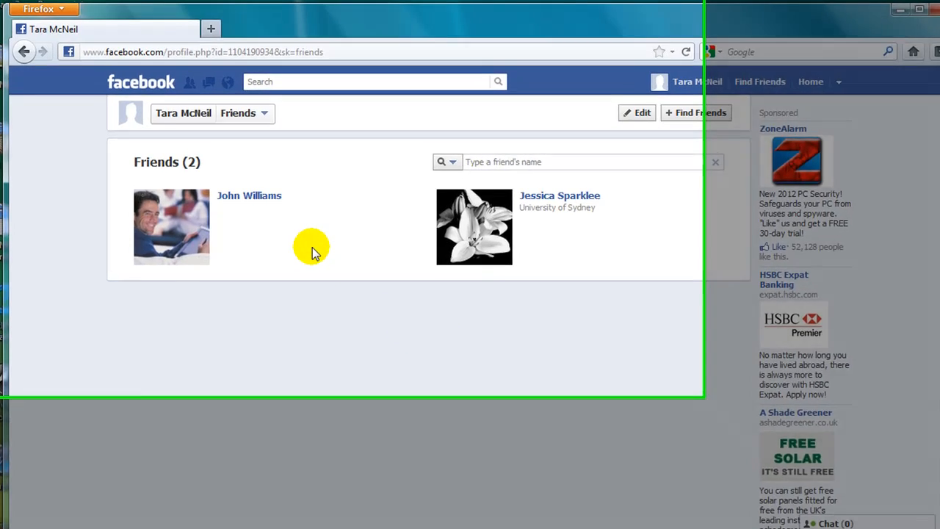
mouse_move(360, 270)
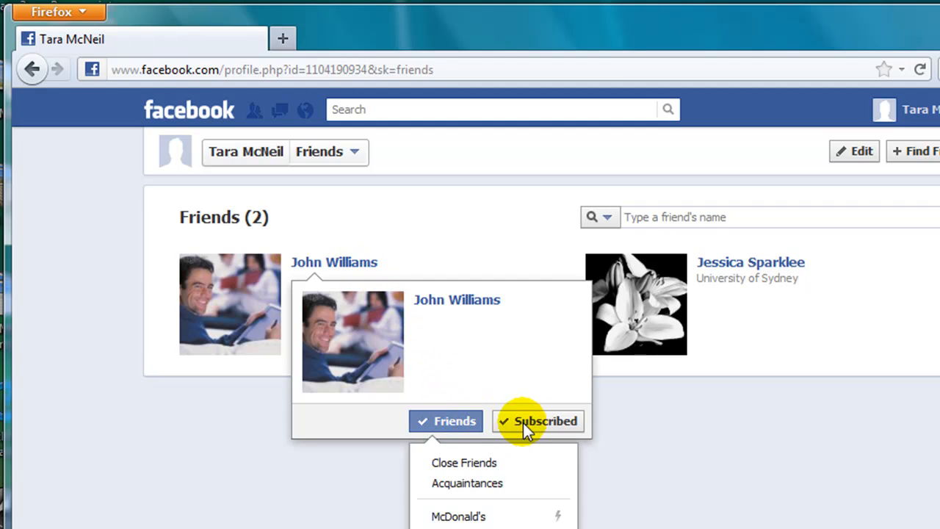
Step: Open John Williams's Subscribed options, then his Friends dropdown showing Unfriend
left_click(545, 421)
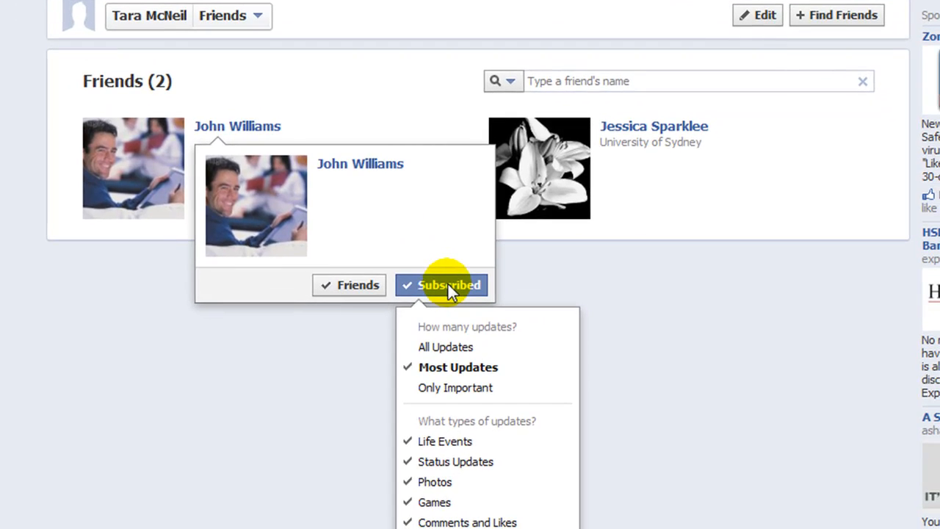
left_click(359, 285)
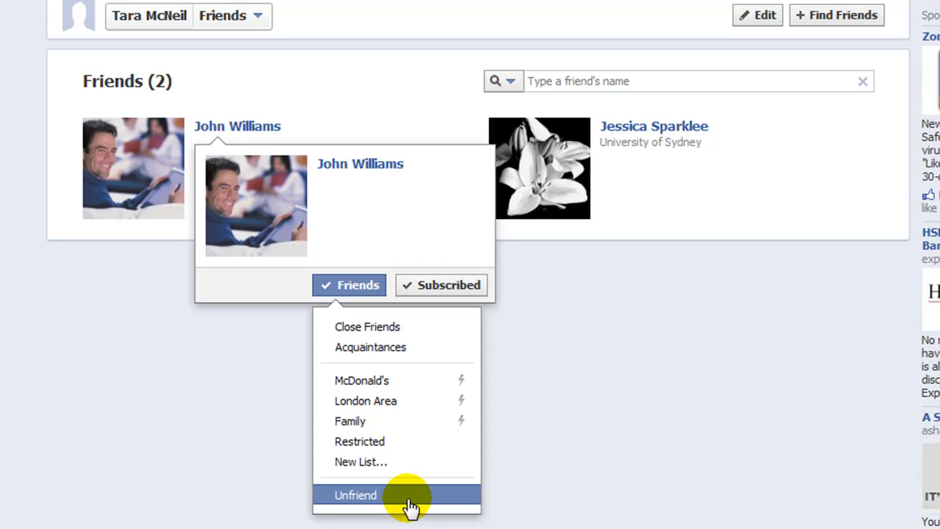
mouse_move(393, 500)
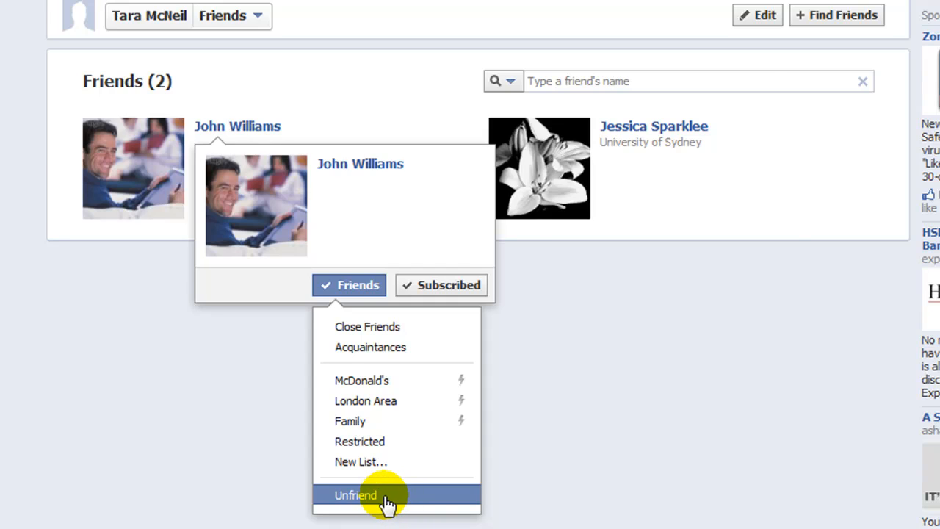
left_click(355, 496)
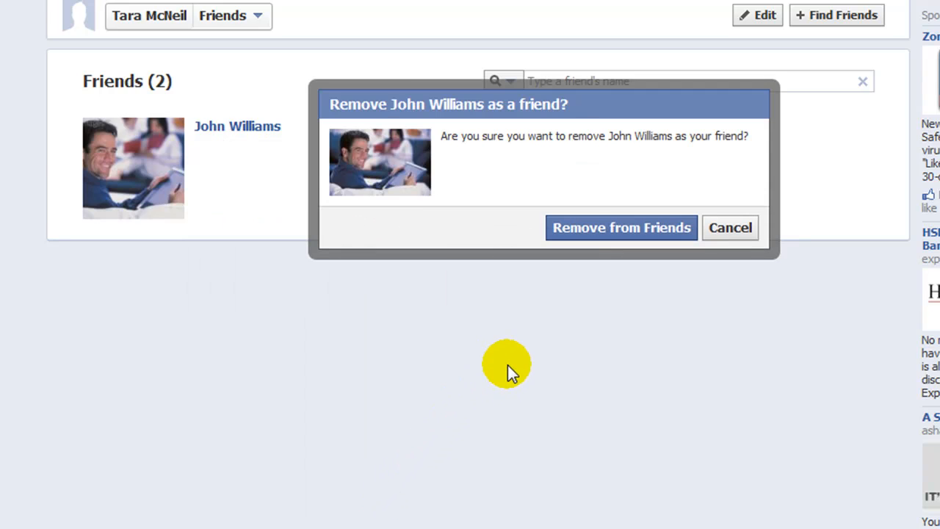
mouse_move(621, 234)
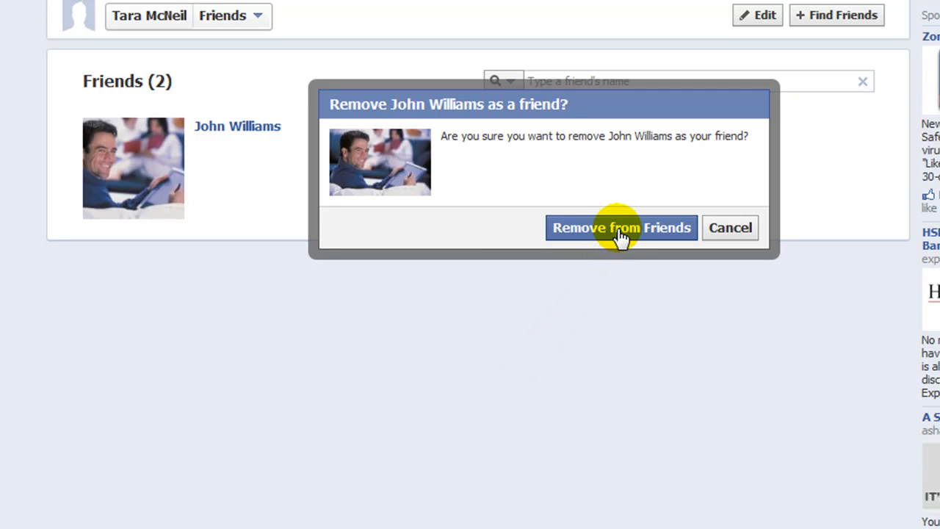